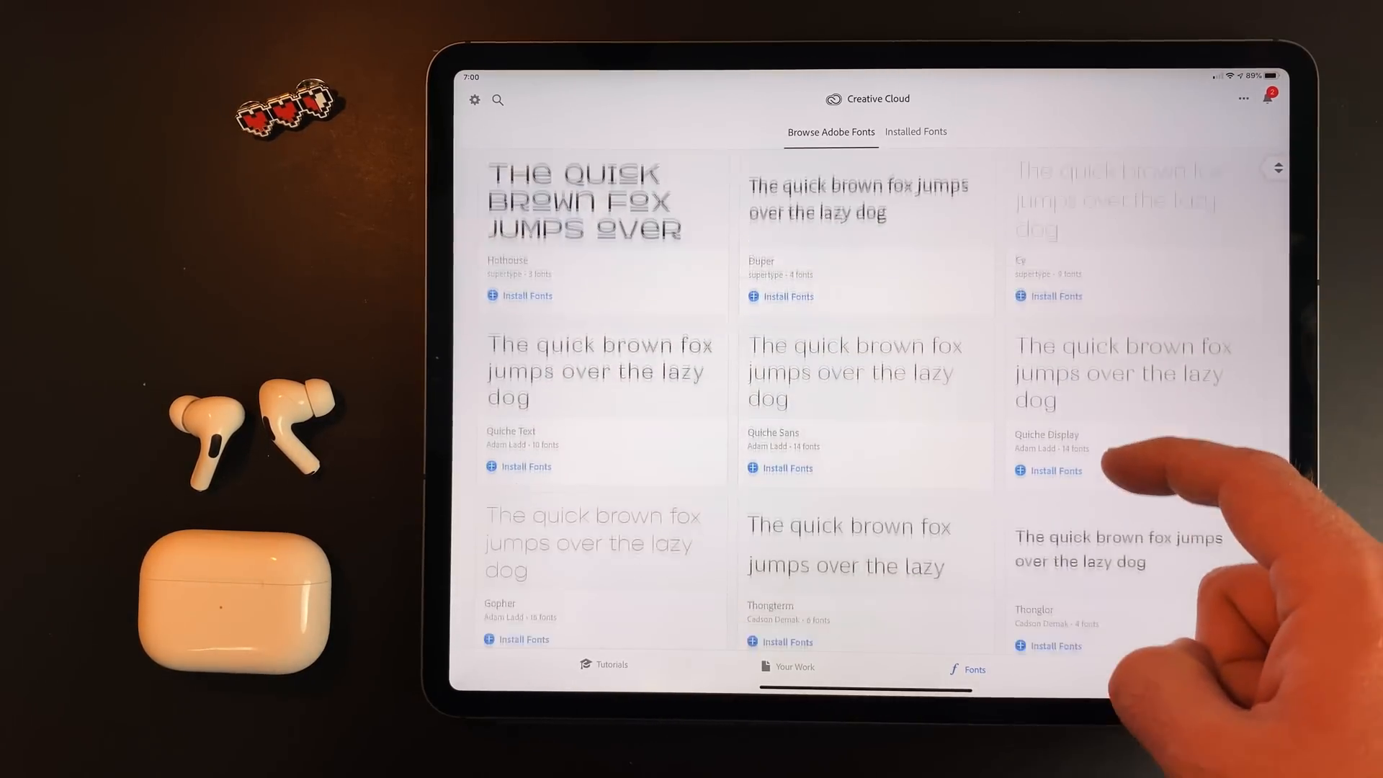
Scroll through the Utilities apps, launch Shortcuts, and open the Showcase shortcut for editing
scroll("down", 3)
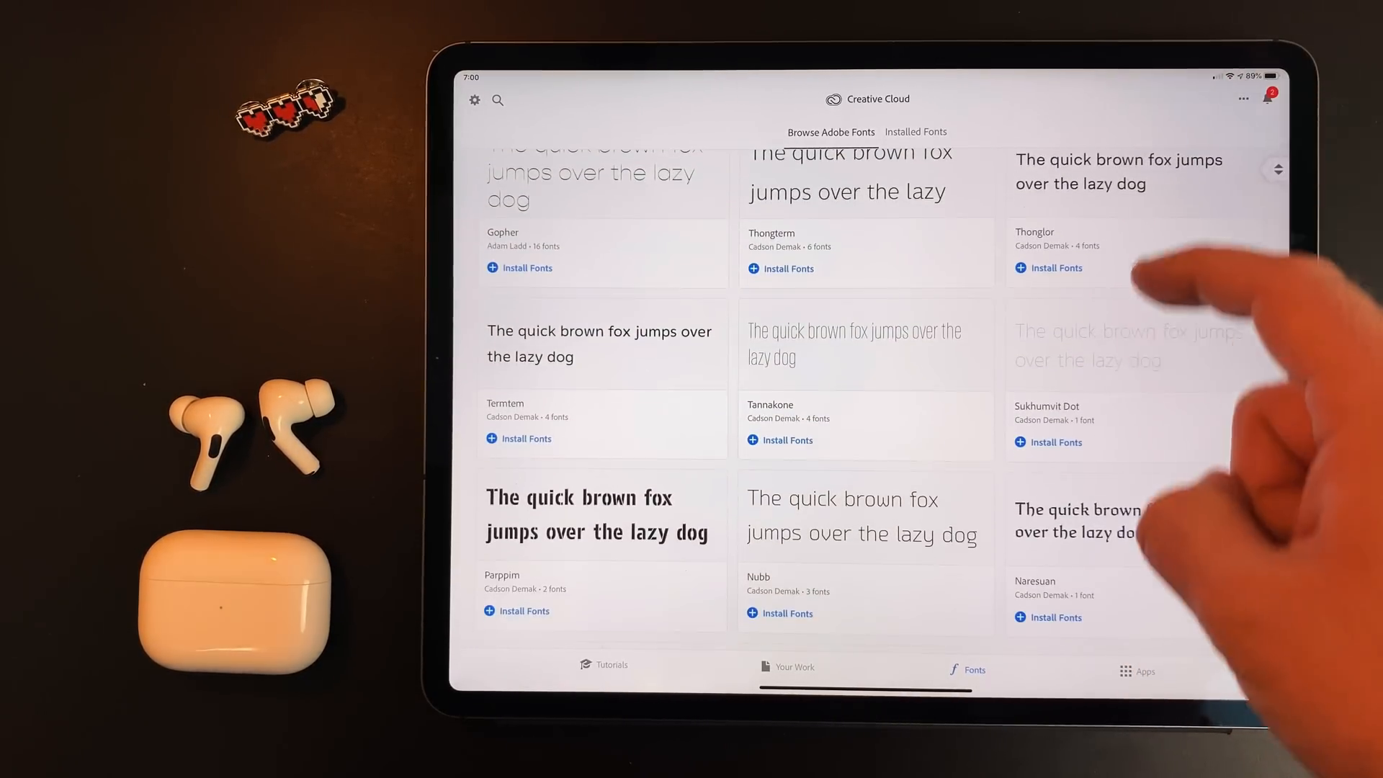
scroll("down", 3)
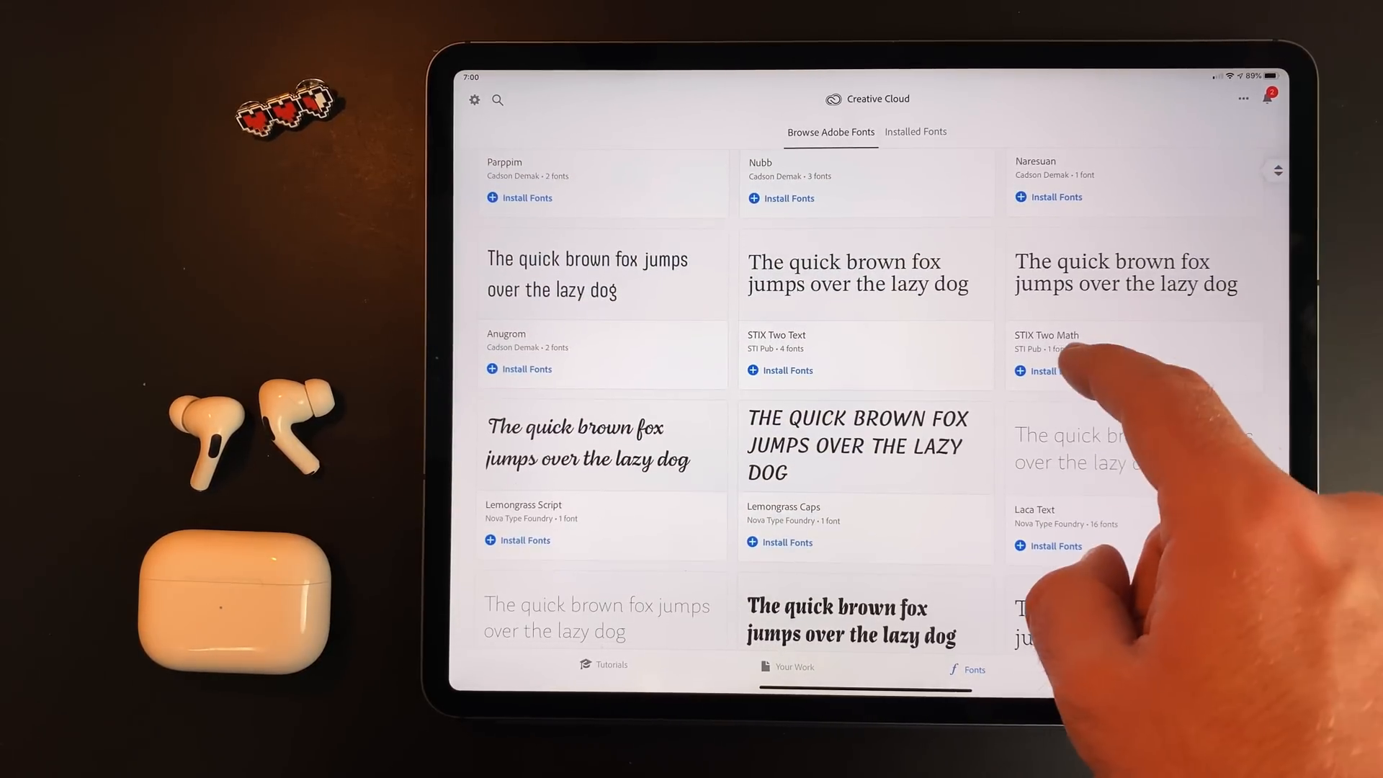
left_click(1041, 371)
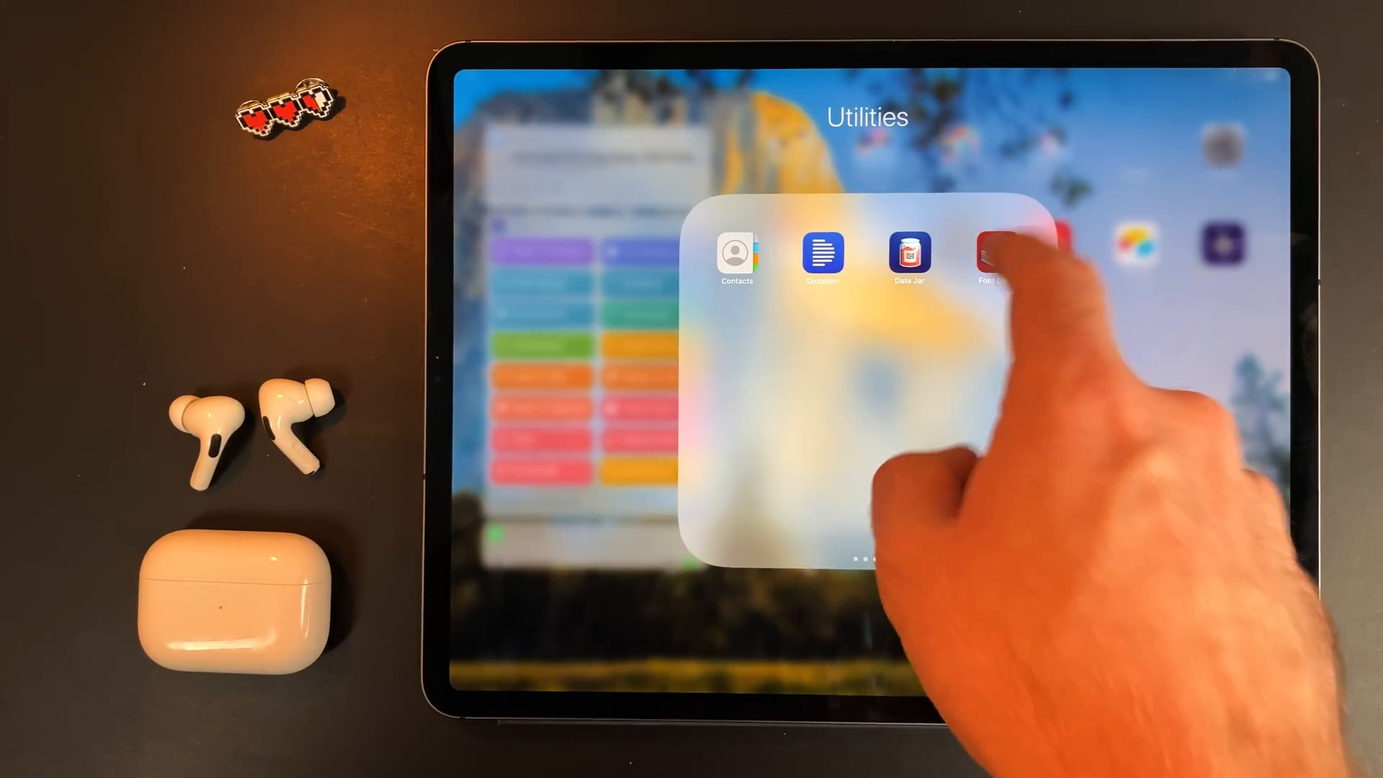
left_click(998, 256)
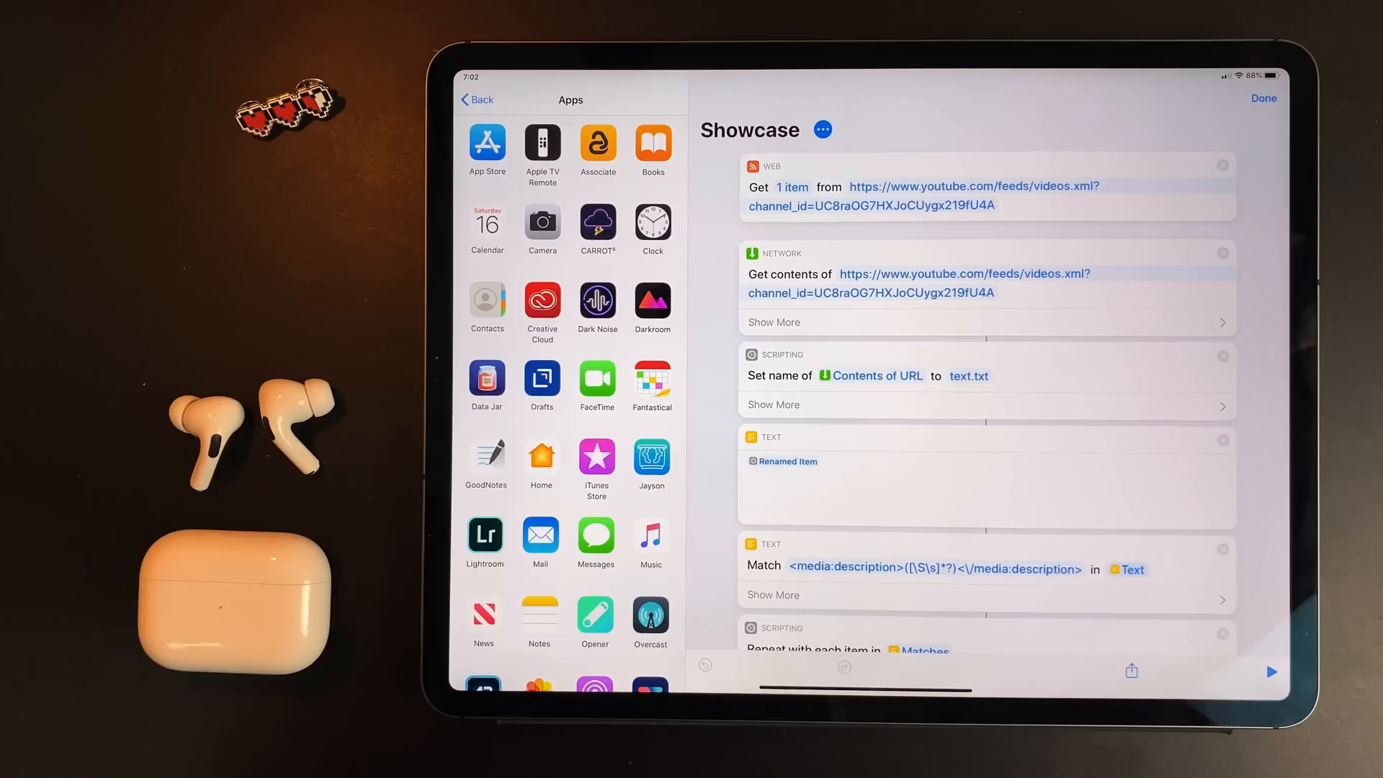
Run Showcase to preview the Nov 11, 2019 video notes with title, link and description
scroll("down", 3)
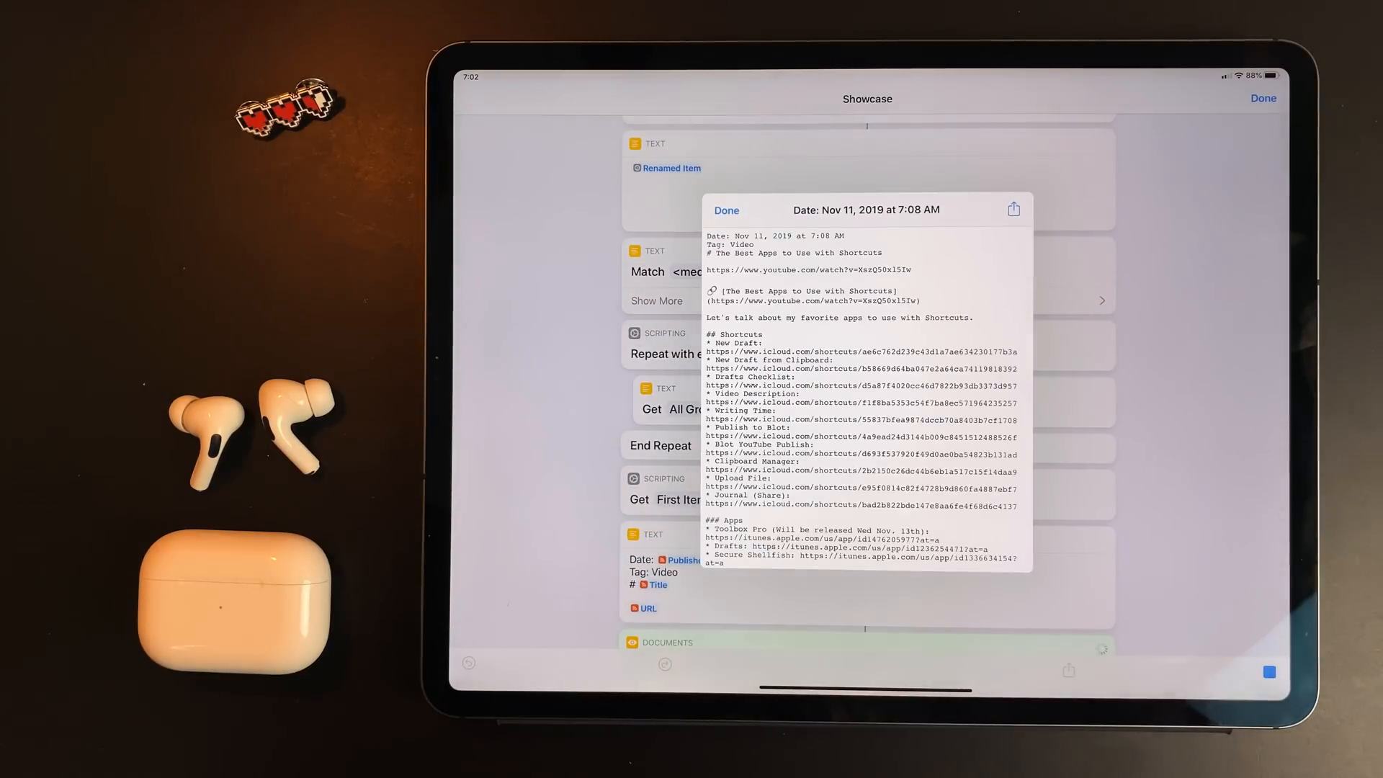
scroll("down", 3)
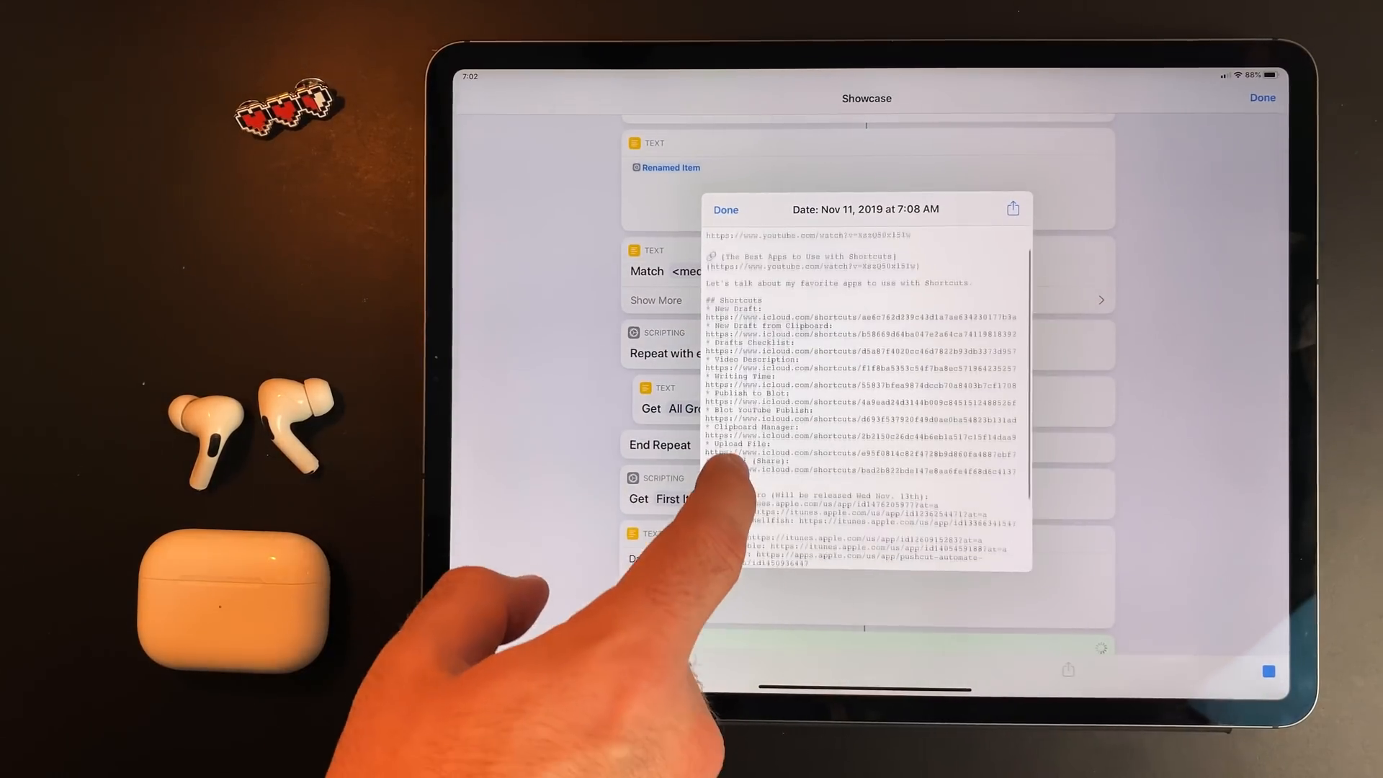
scroll("down", 3)
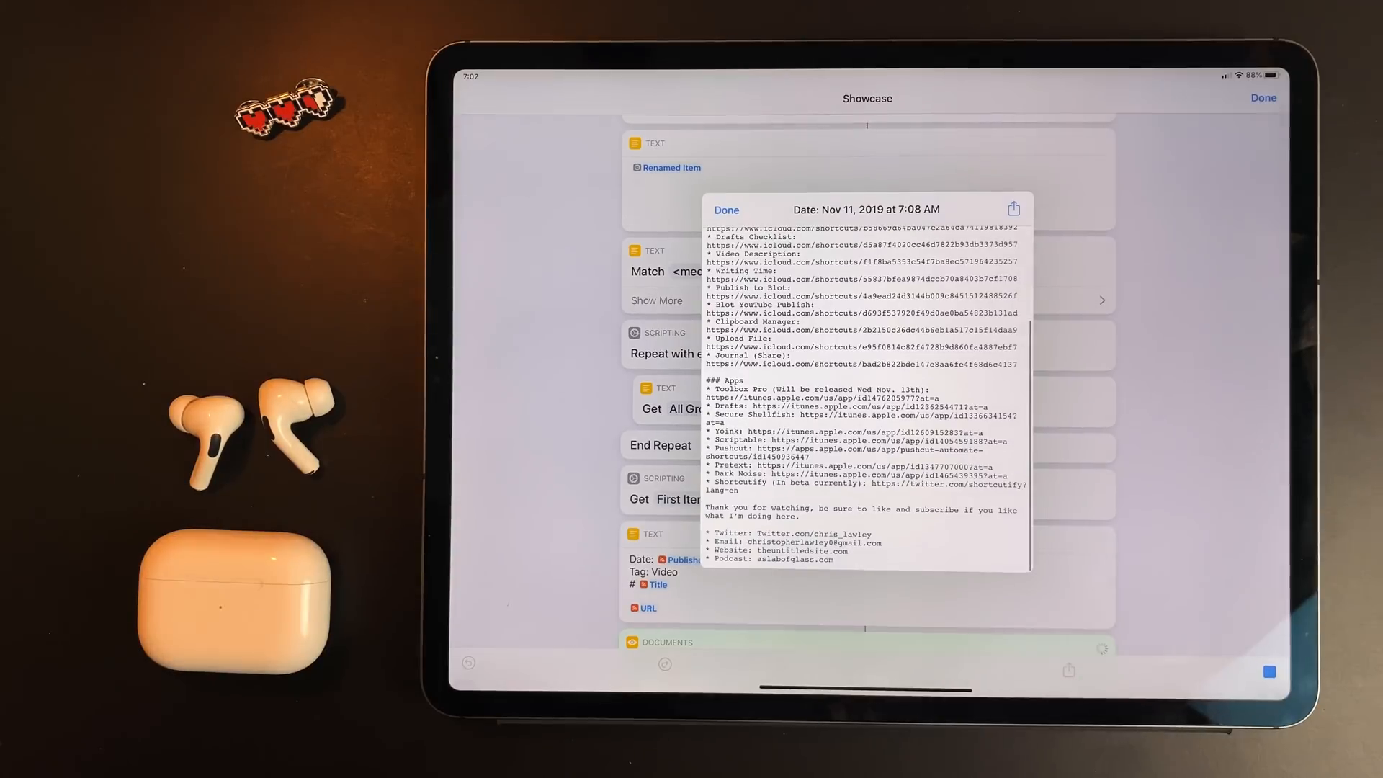